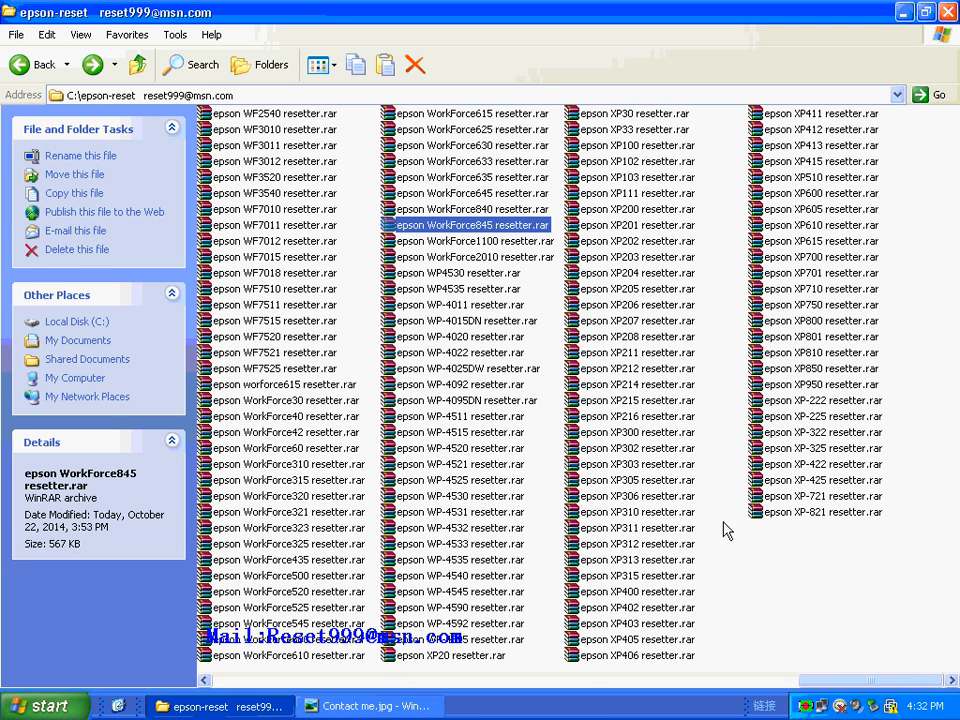
- Open the epson WorkForce845 resetter folder and its WorkForce845 subfolder to launch AdjProg.exe
{"action": "double_click", "coordinate": [468, 225]}
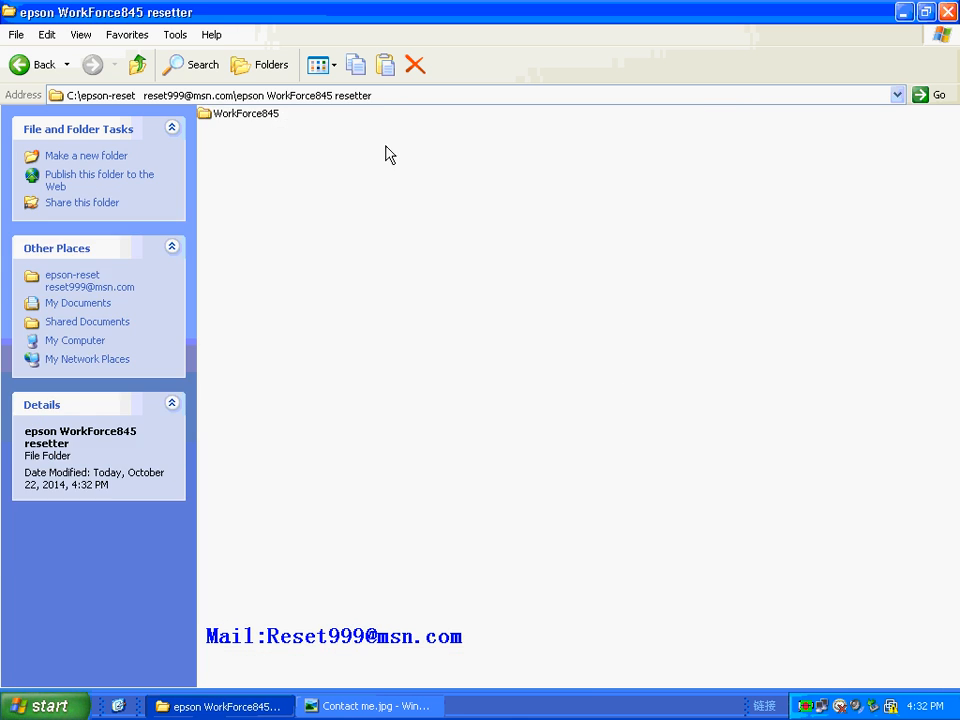
{"action": "double_click", "coordinate": [240, 113]}
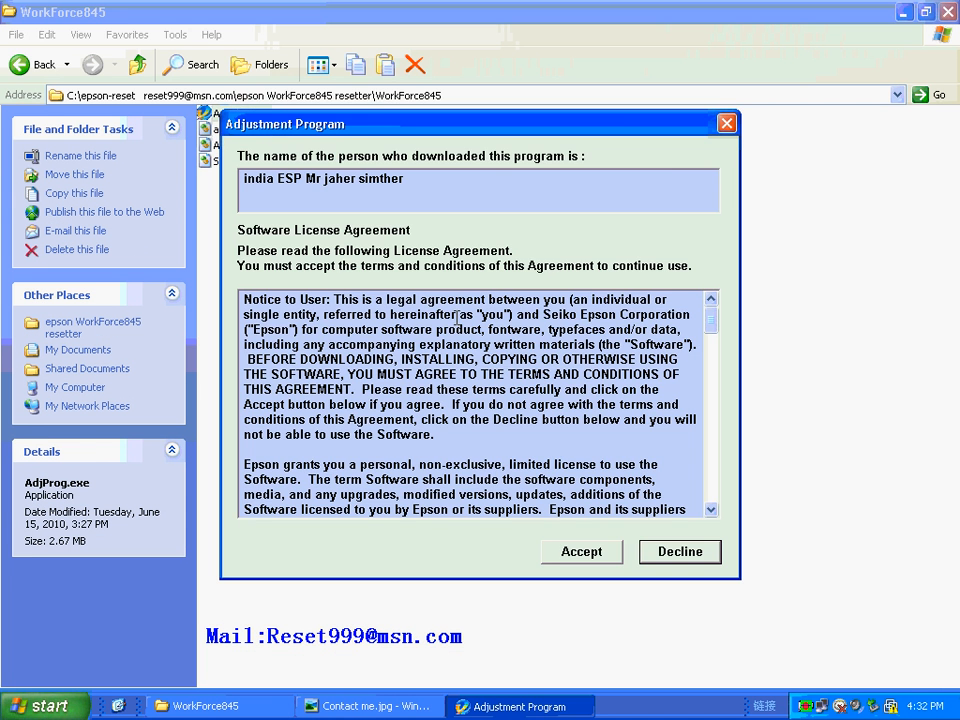
- Accept the license, initialize the Main Pad and FL Box counters, then view the next contact image
{"action": "left_click", "coordinate": [581, 551]}
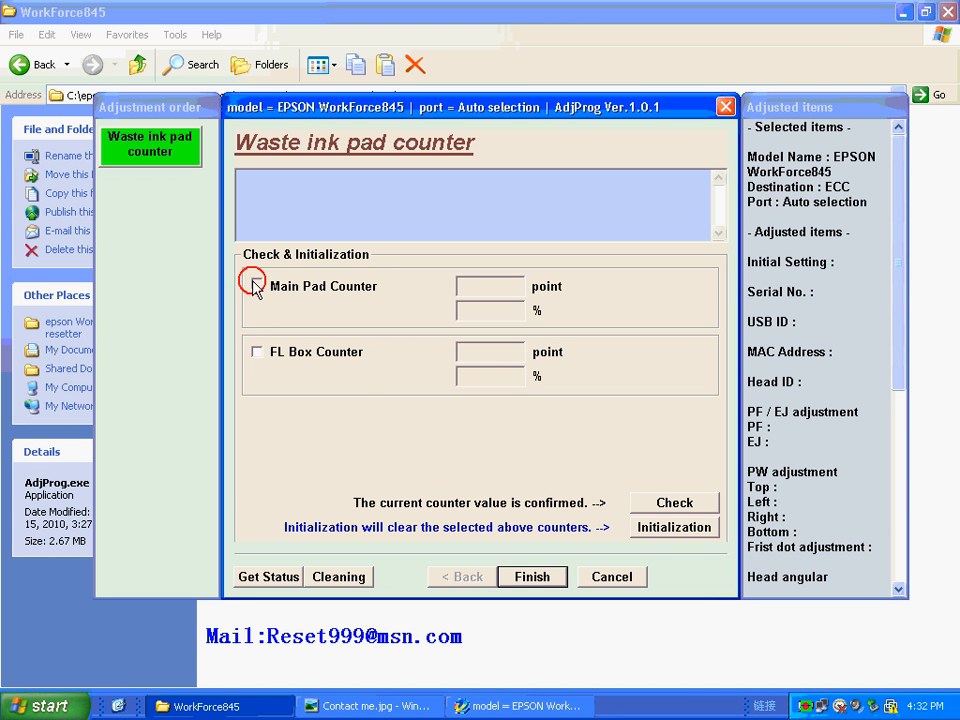
{"action": "left_click", "coordinate": [257, 286]}
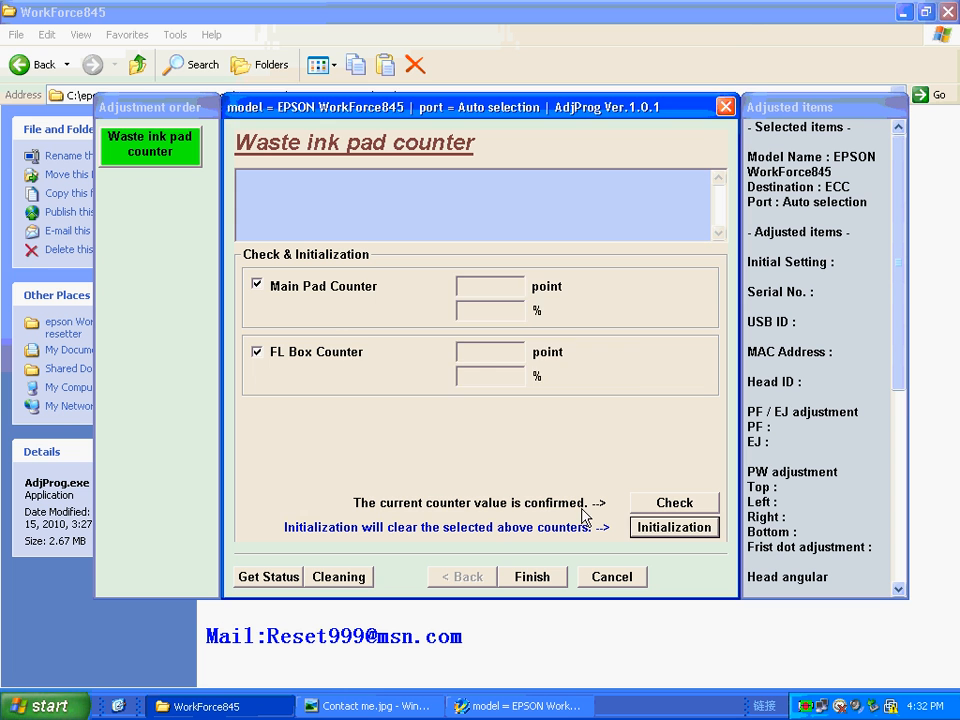
{"action": "left_click", "coordinate": [674, 527]}
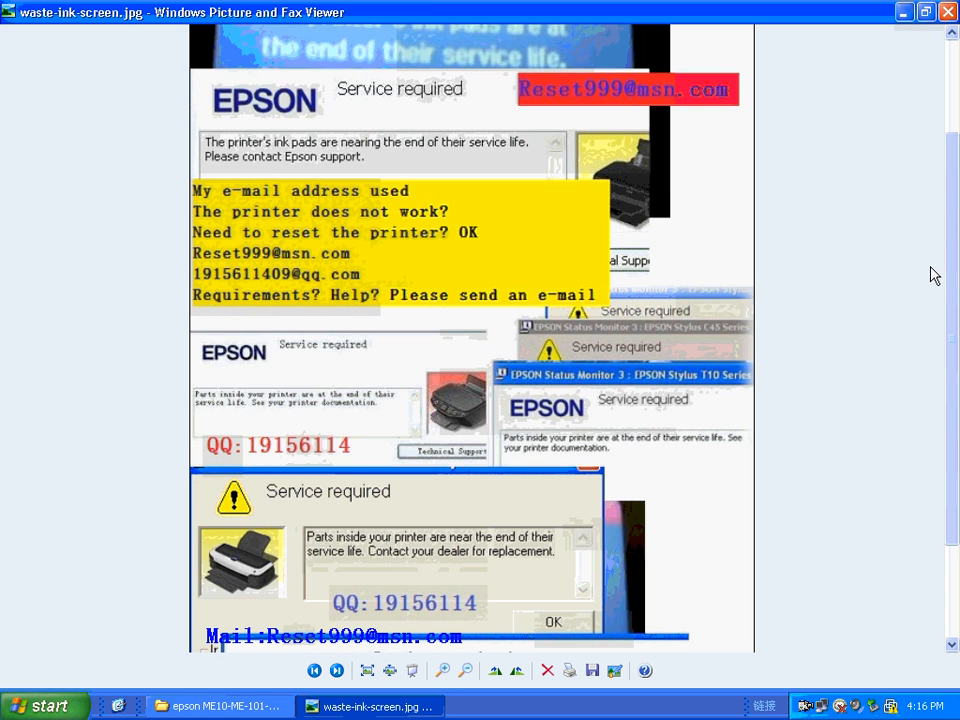
{"action": "scroll", "scroll_direction": "up", "scroll_amount": 3}
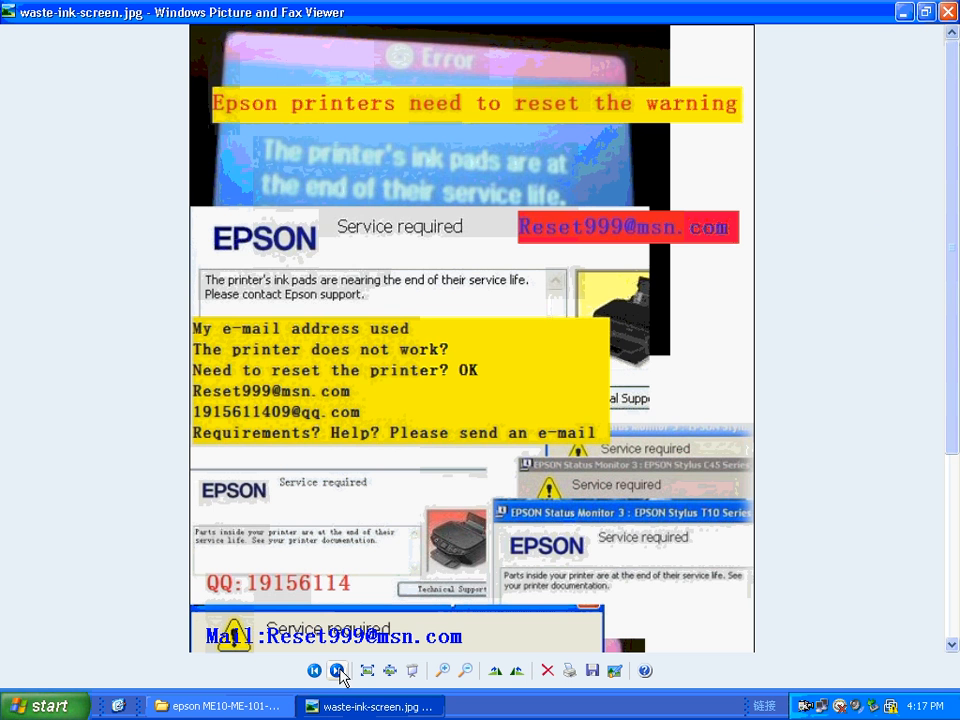
{"action": "left_click", "coordinate": [338, 670]}
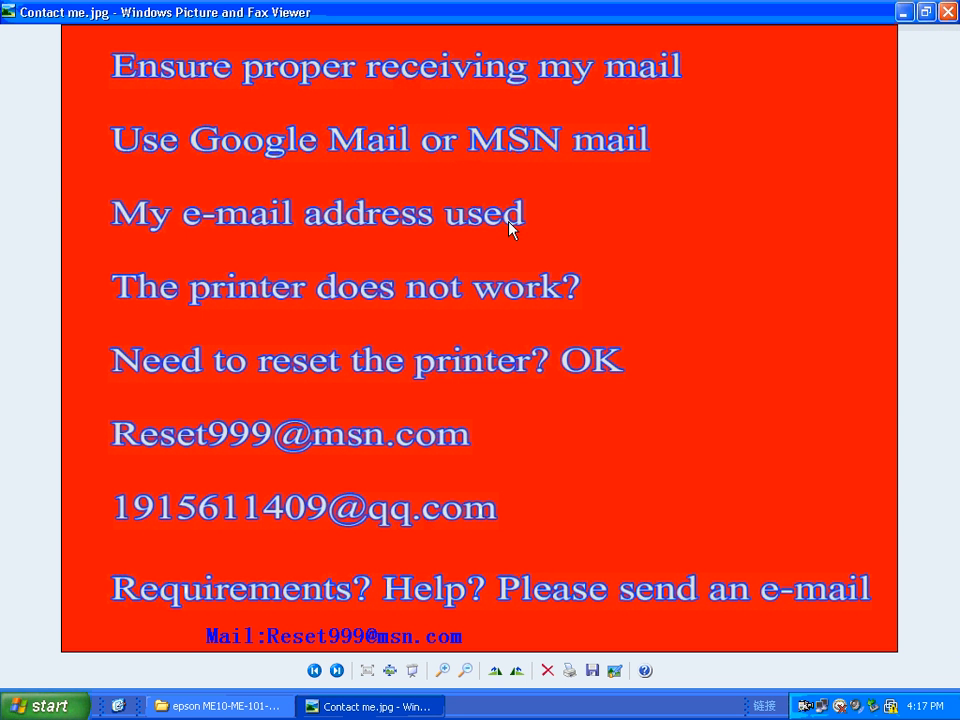
{"action": "mouse_move", "coordinate": [463, 470]}
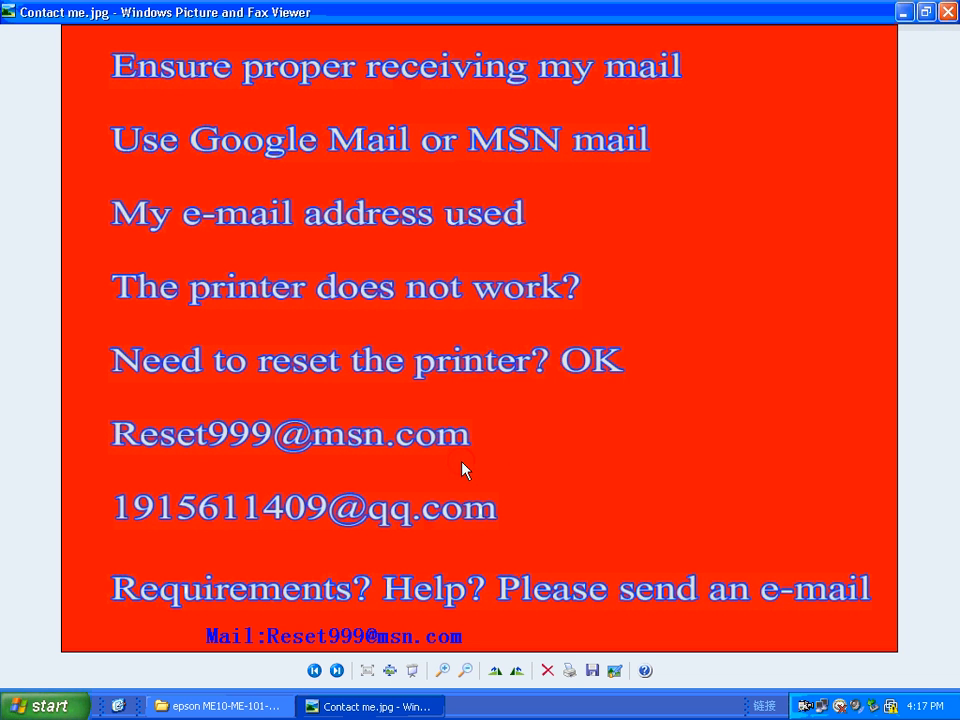
{"action": "mouse_move", "coordinate": [470, 448]}
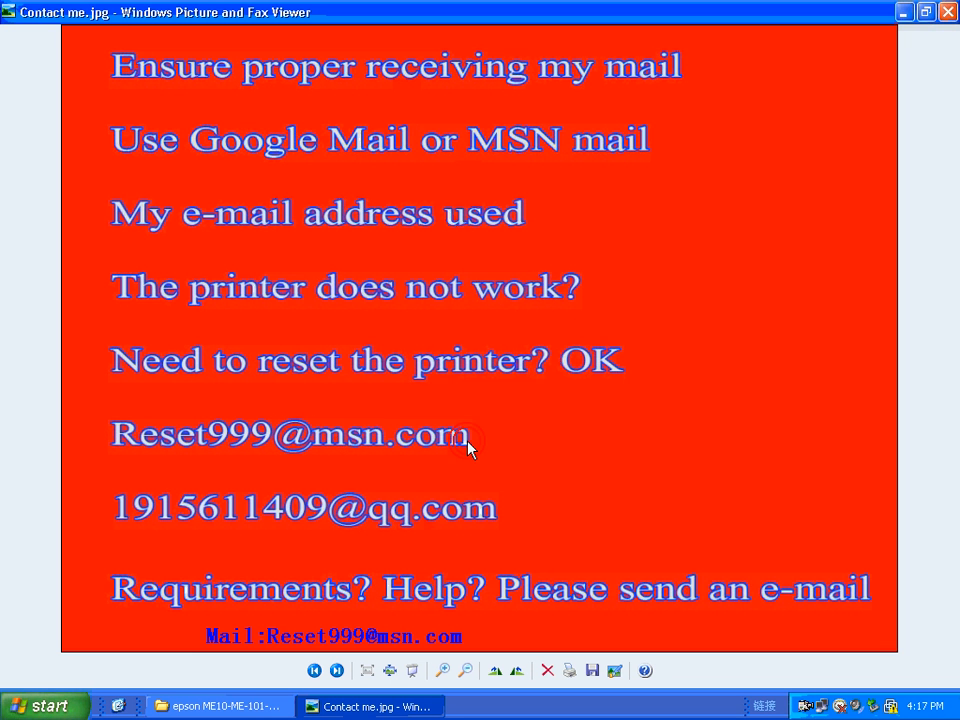
{"action": "mouse_move", "coordinate": [540, 585]}
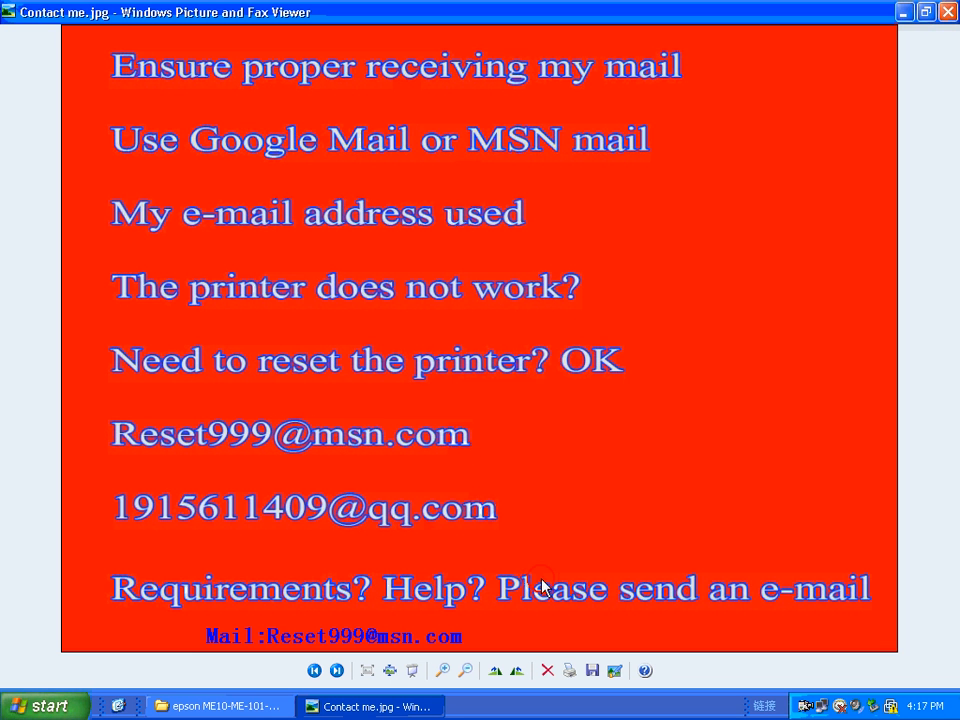